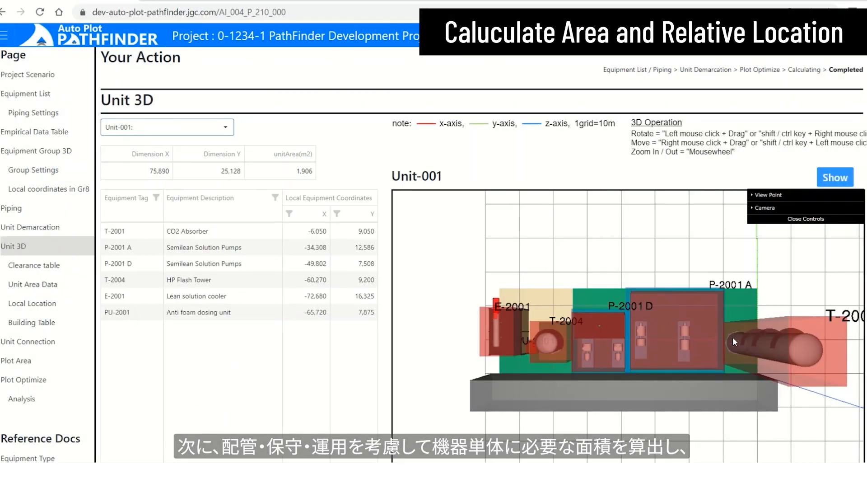
Orbit the Unit-001 model, then switch to Unit-002 and rotate it from side and overhead angles
{"action": "left_click_drag", "start_coordinate": [734, 342], "coordinate": [599, 292]}
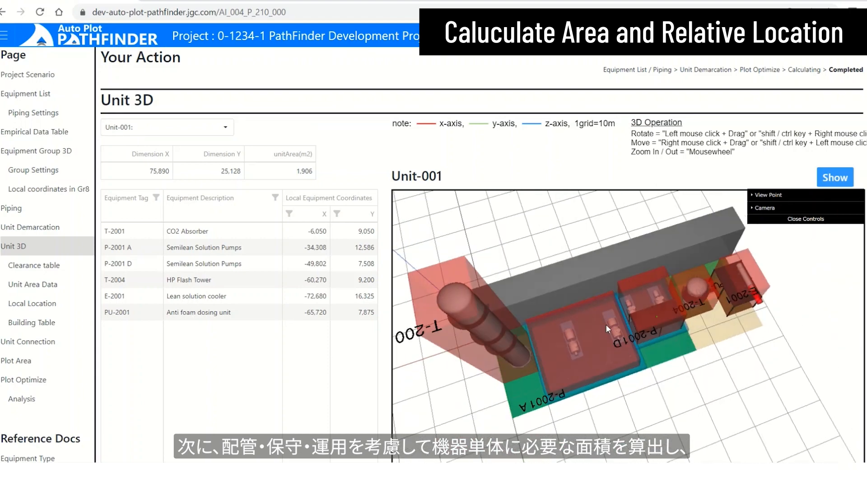
{"action": "left_click", "coordinate": [167, 127]}
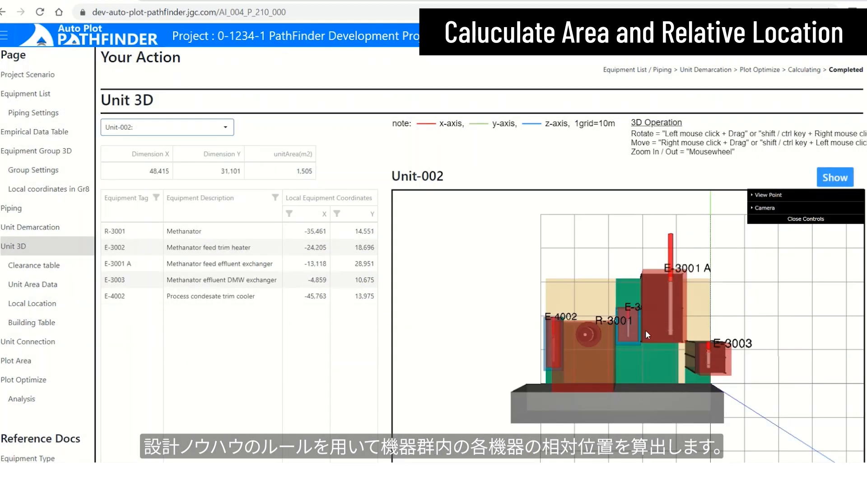
{"action": "left_click_drag", "start_coordinate": [648, 335], "coordinate": [570, 299]}
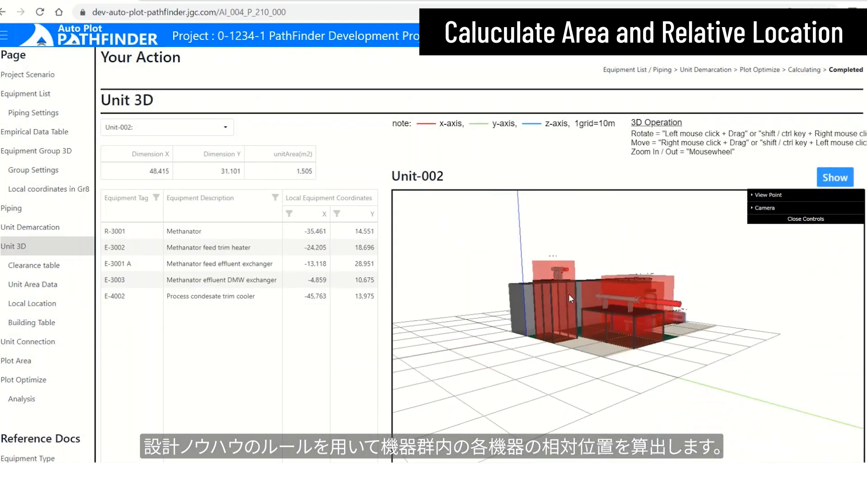
{"action": "left_click_drag", "start_coordinate": [570, 299], "coordinate": [470, 346]}
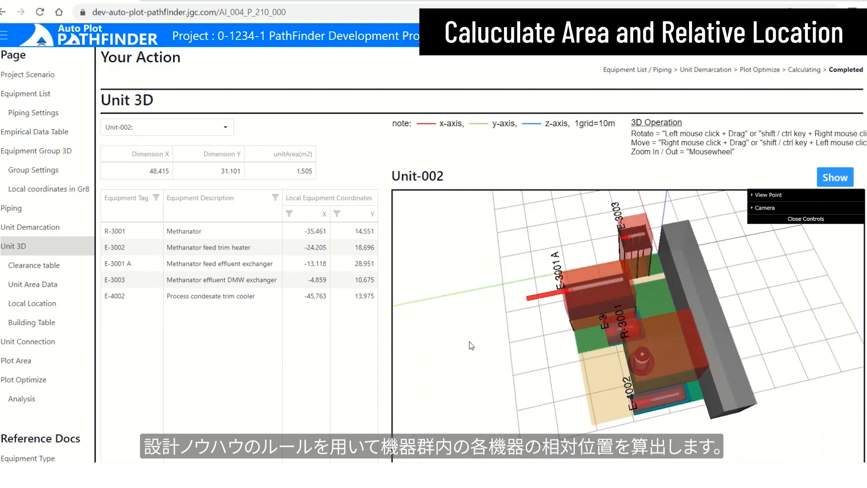
{"action": "left_click", "coordinate": [21, 339]}
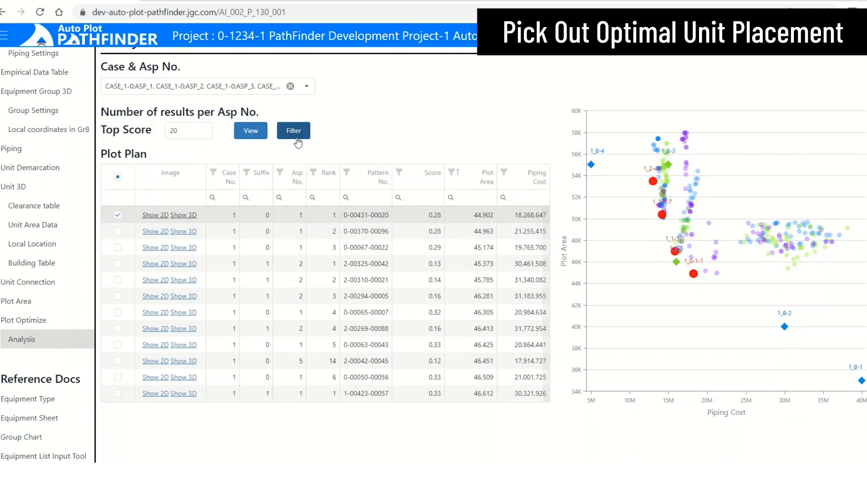
Filter the plot plan list down to the top 20 scores per Asp No
{"action": "left_click", "coordinate": [293, 131]}
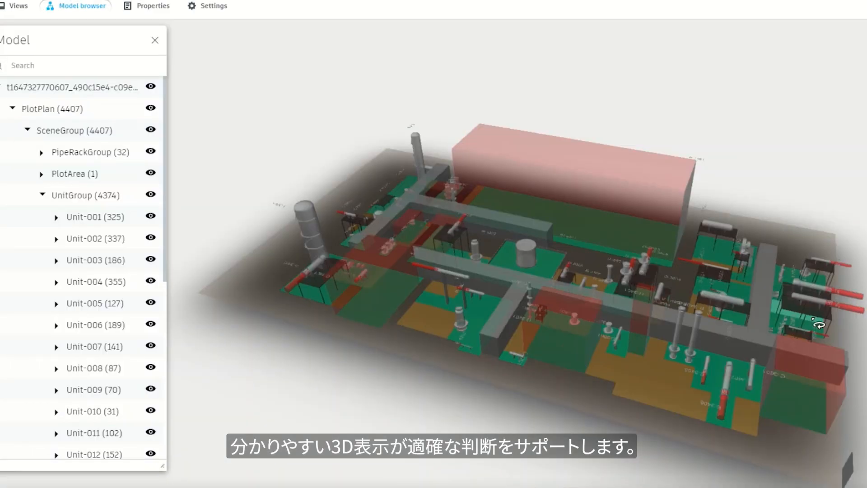
Isolate Unit-001 and move in on its equipment, then isolate Unit-002 instead
{"action": "left_click", "coordinate": [94, 216]}
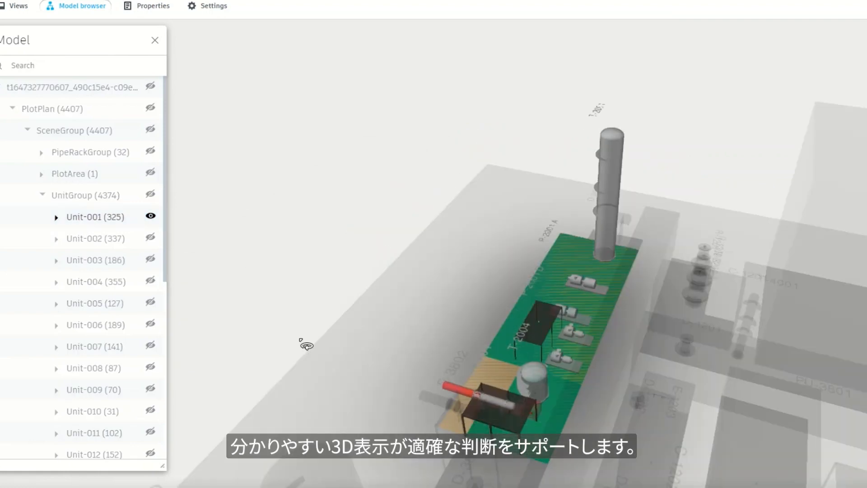
{"action": "left_click_drag", "start_coordinate": [306, 345], "coordinate": [754, 364]}
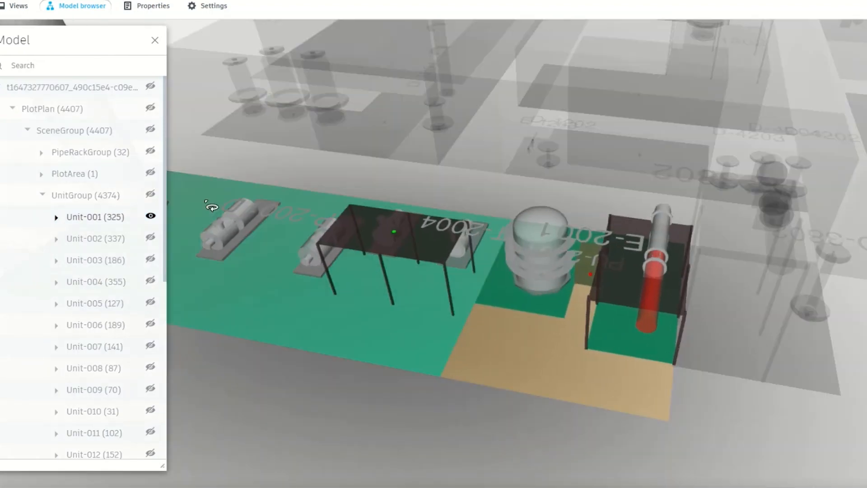
{"action": "left_click", "coordinate": [150, 238]}
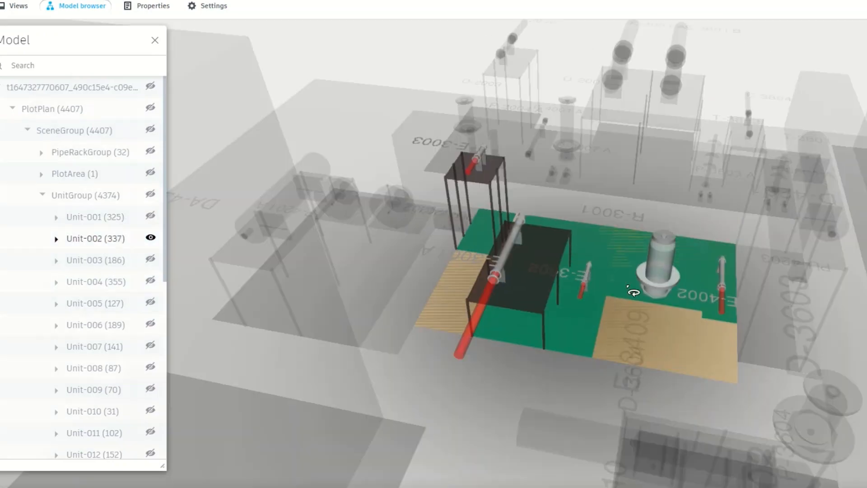